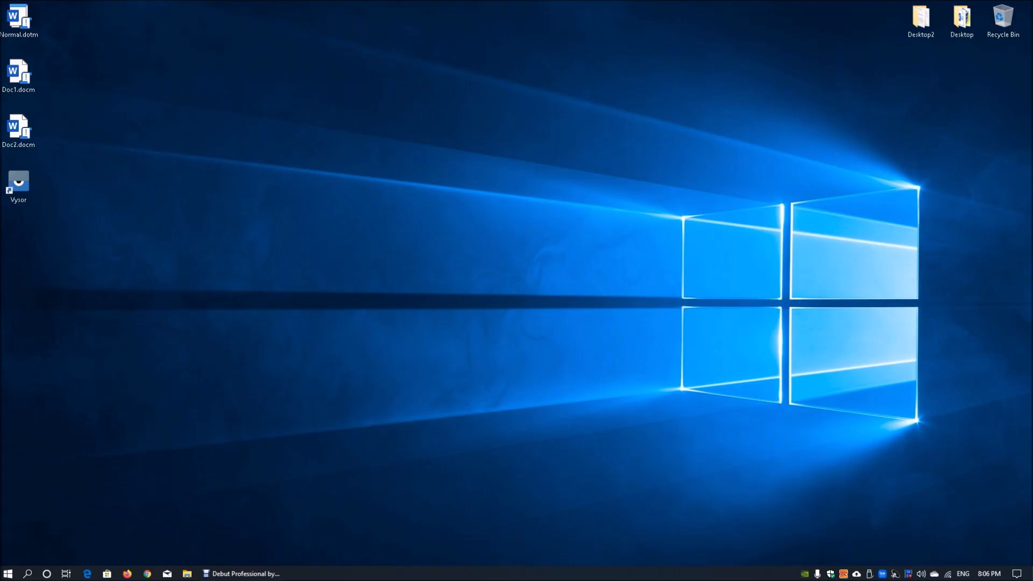
- Launch Chrome and run a Google search for 'Kali Linux' from the suggestions
left_click(87, 573)
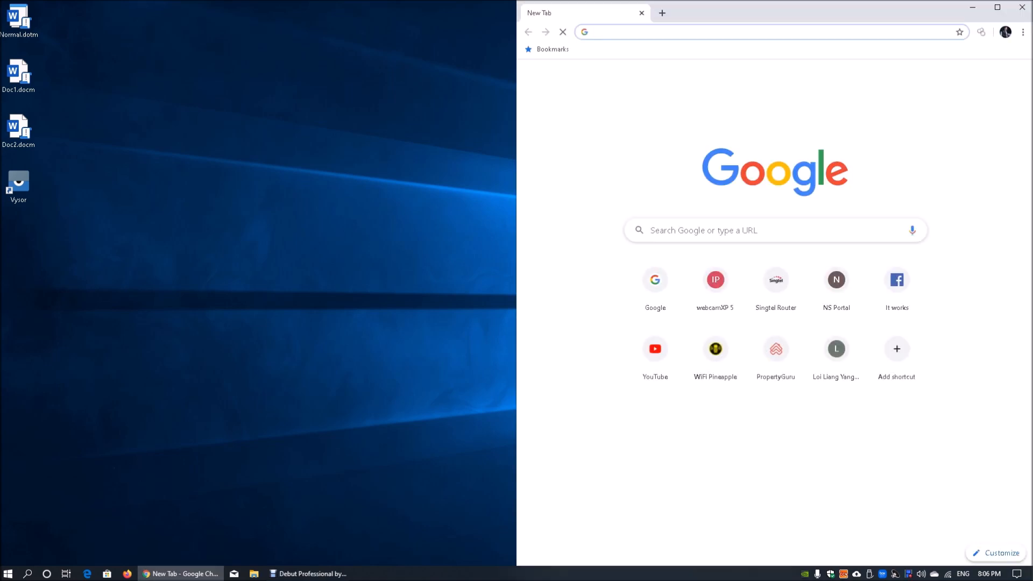
left_click(996, 7)
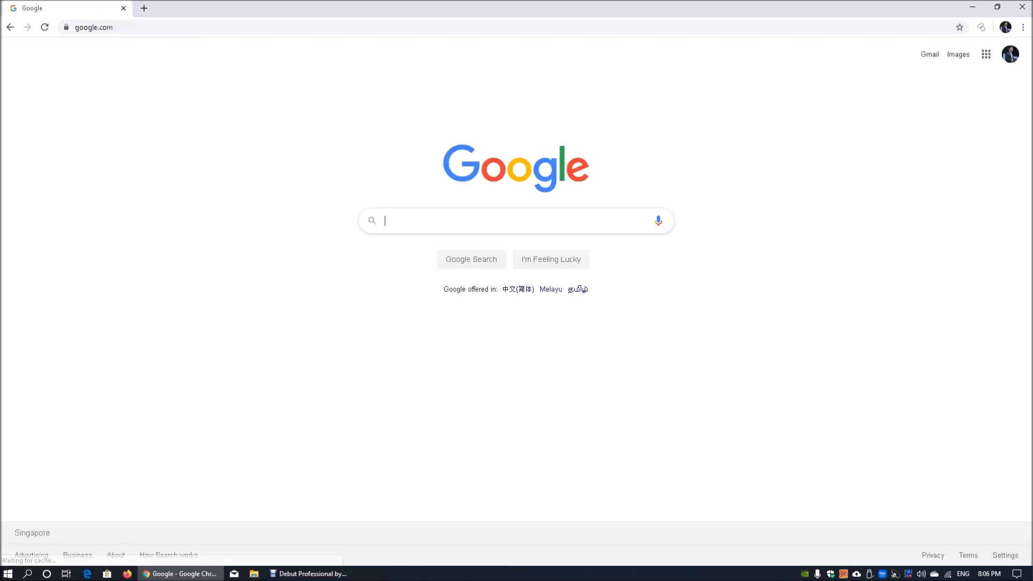
type("kali li")
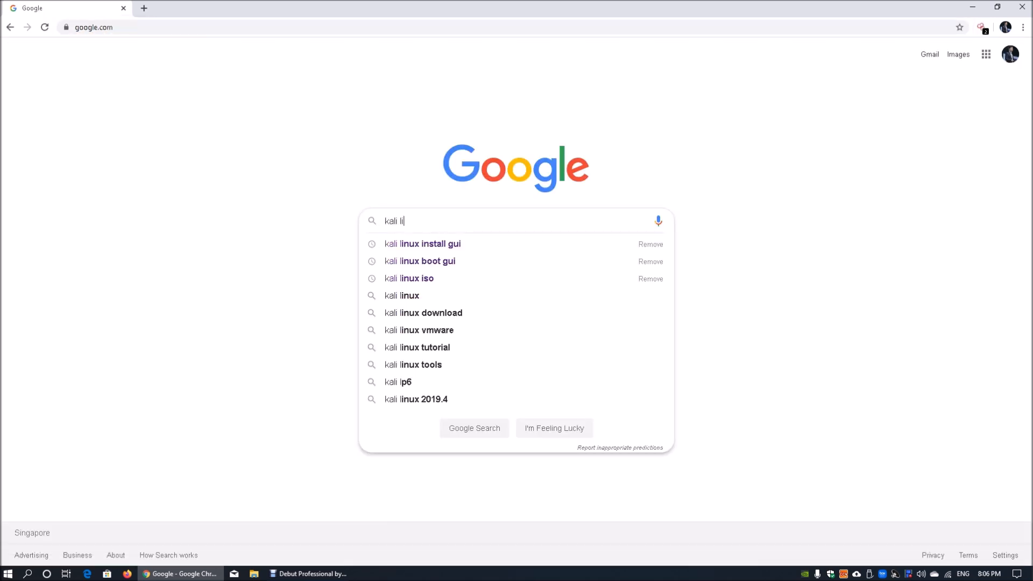
left_click(408, 278)
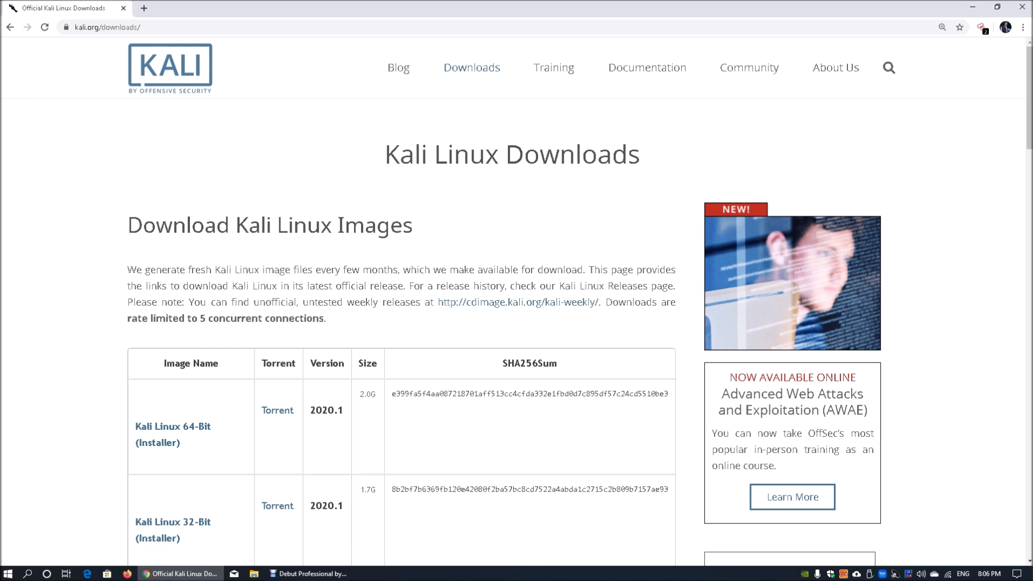
- Scroll the kali.org image table down to the Kali Linux 64-bit VirtualBox row
scroll("down", 3)
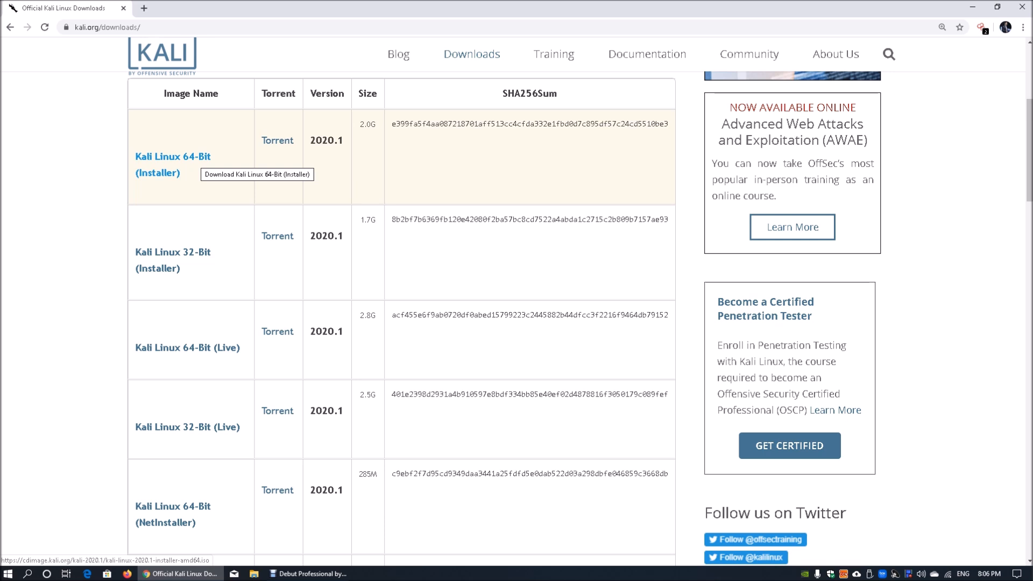
scroll("down", 3)
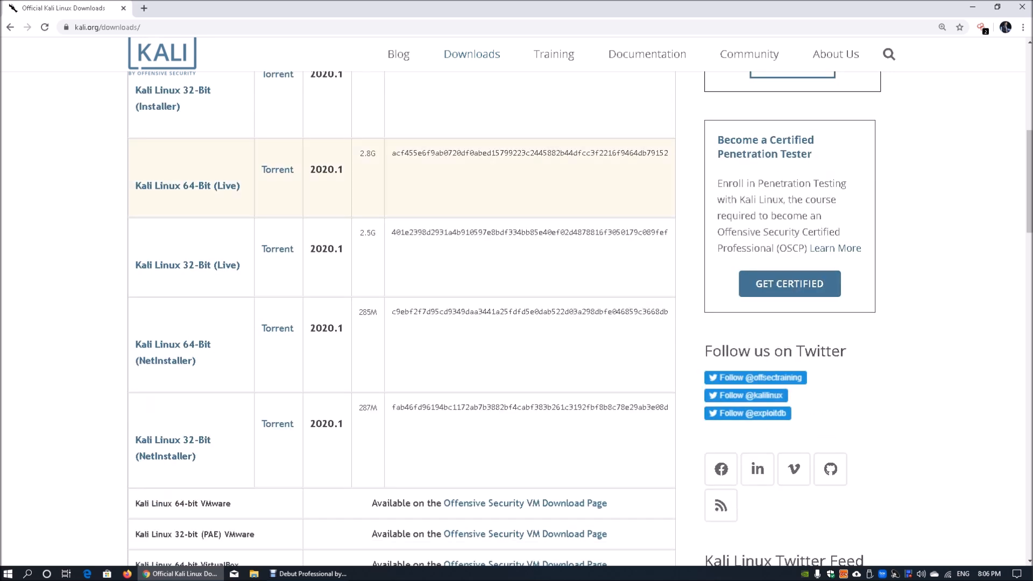
scroll("down", 3)
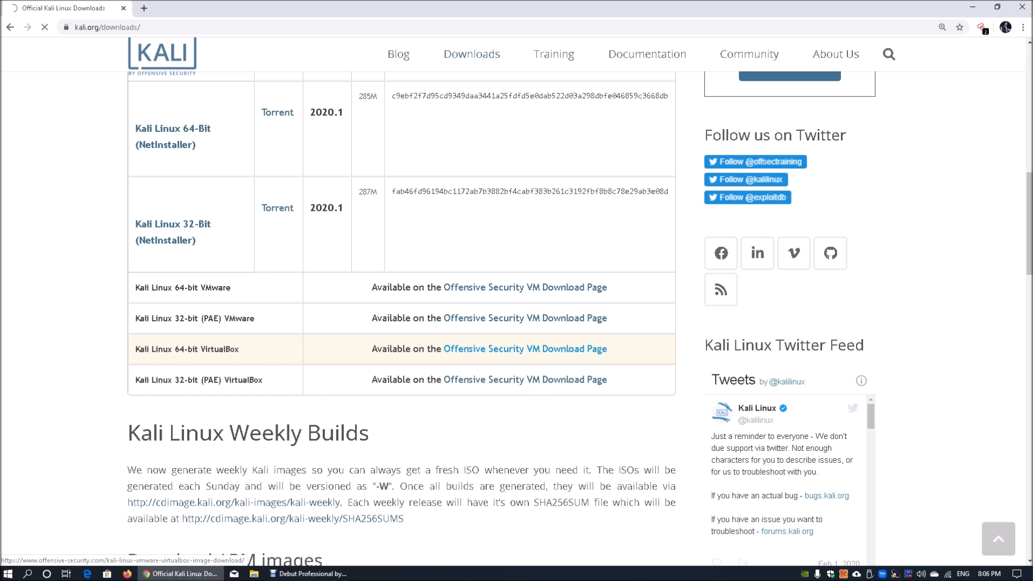
- Save the Kali Linux 64-bit VirtualBox .ova from the Offensive Security page and open it
left_click(525, 349)
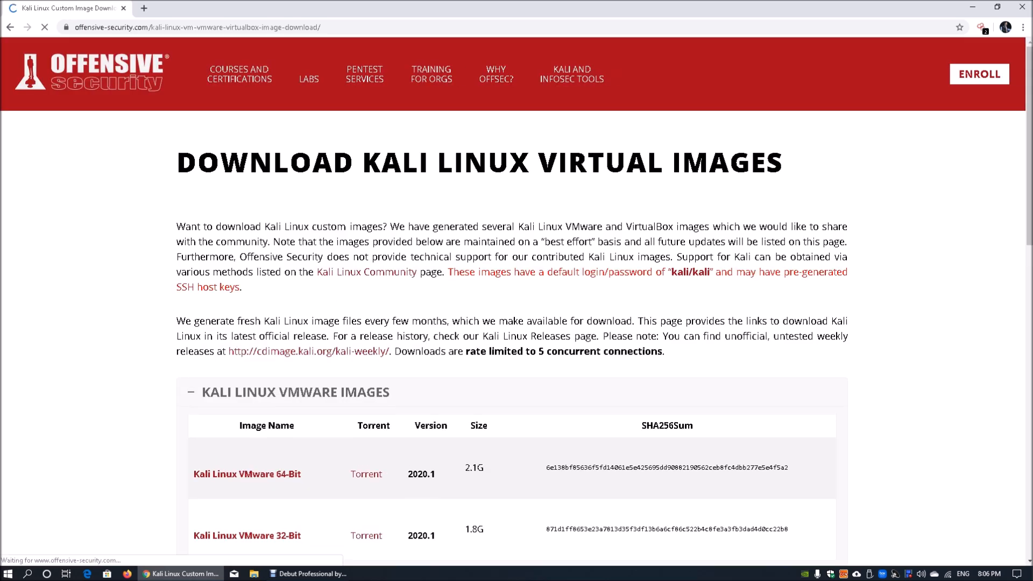
scroll("down", 3)
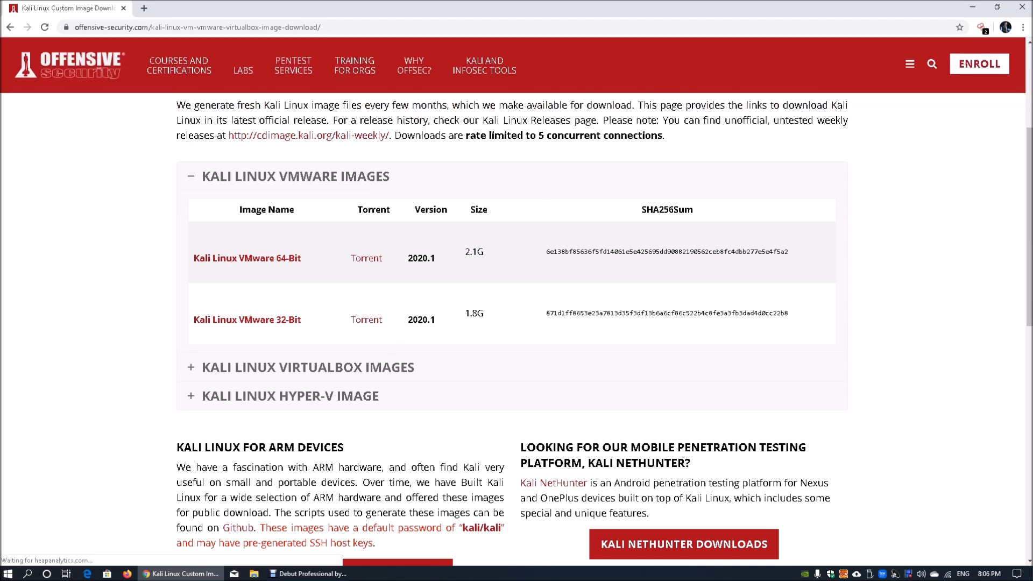
scroll("down", 3)
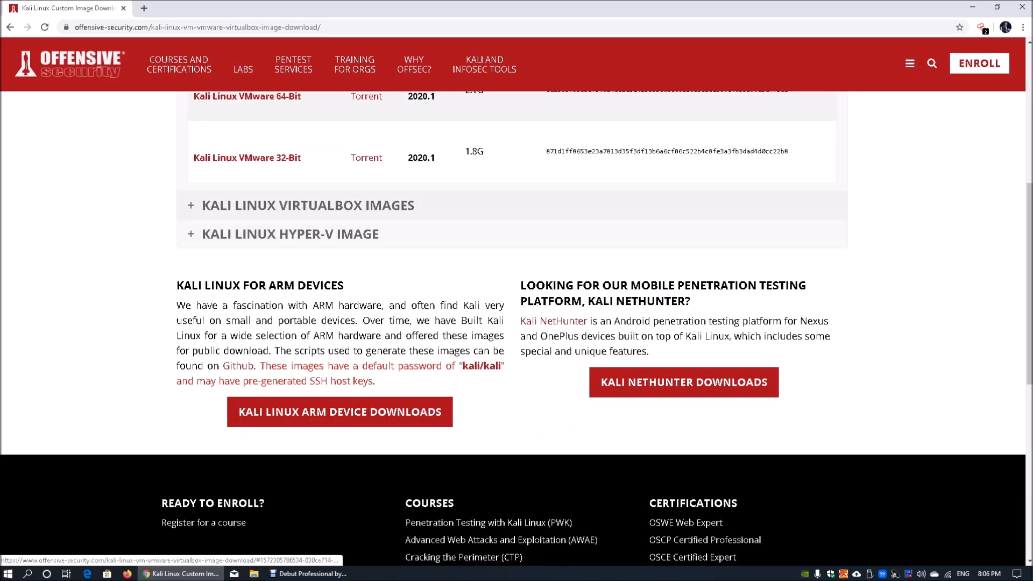
left_click(309, 205)
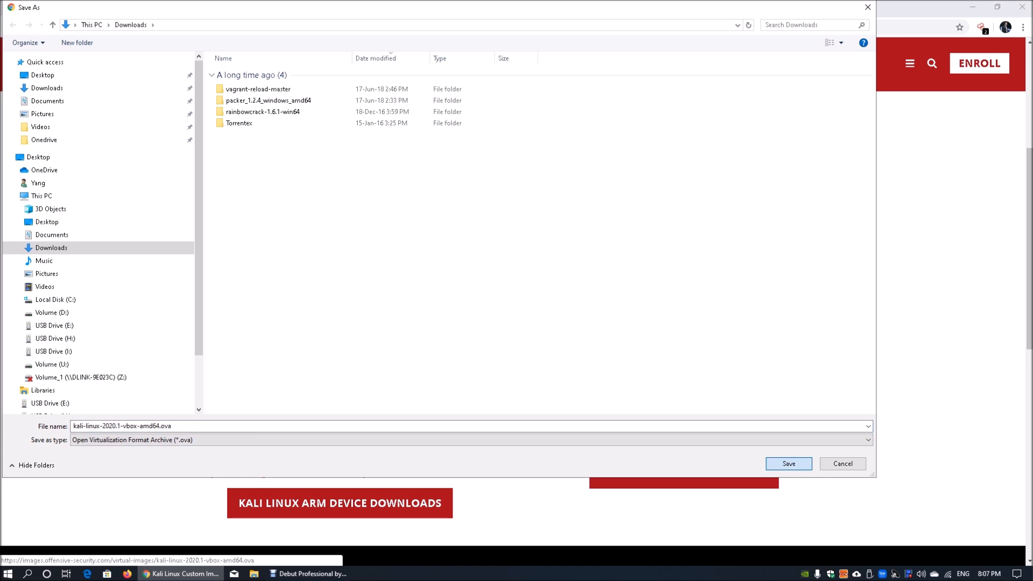
left_click(788, 463)
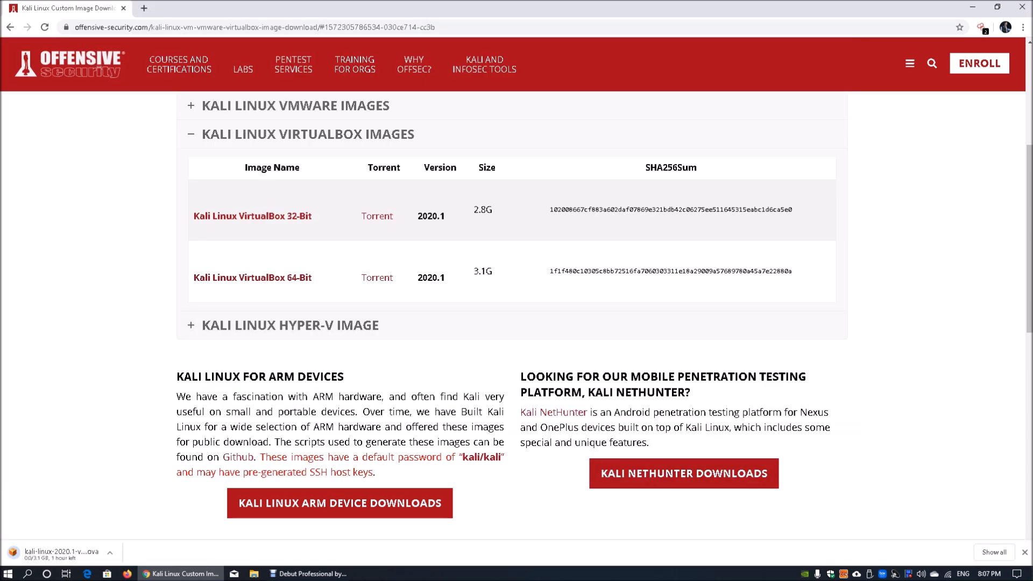
double_click(482, 271)
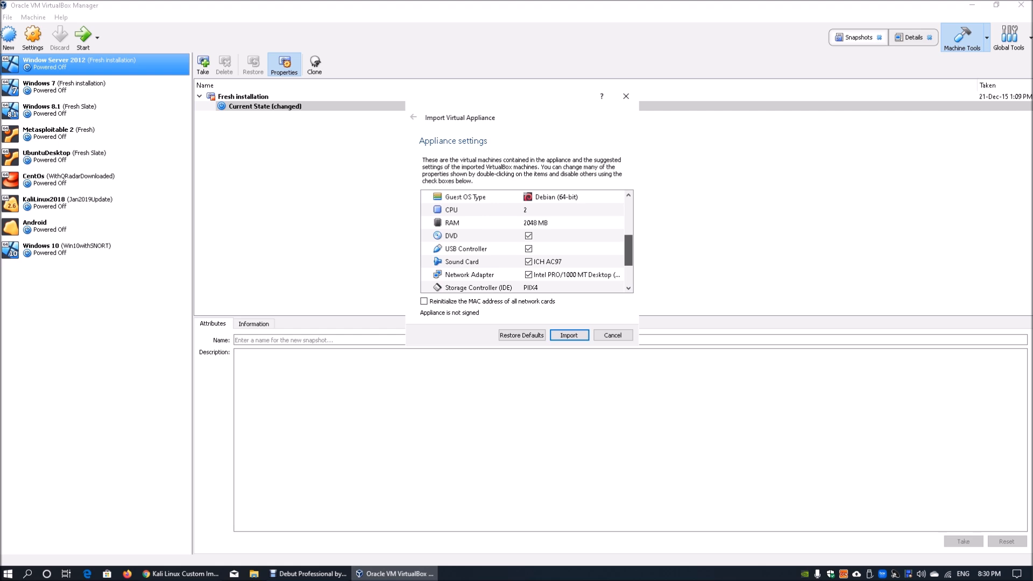
- Import the Kali 2020.1 appliance with reinitialized network MAC addresses and agree to its license
scroll("down", 3)
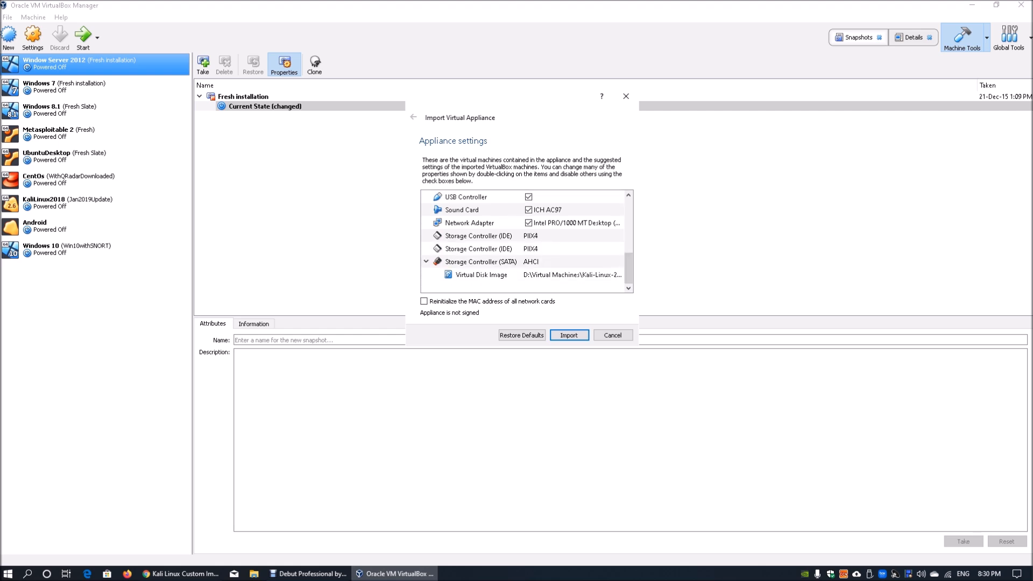
left_click(425, 302)
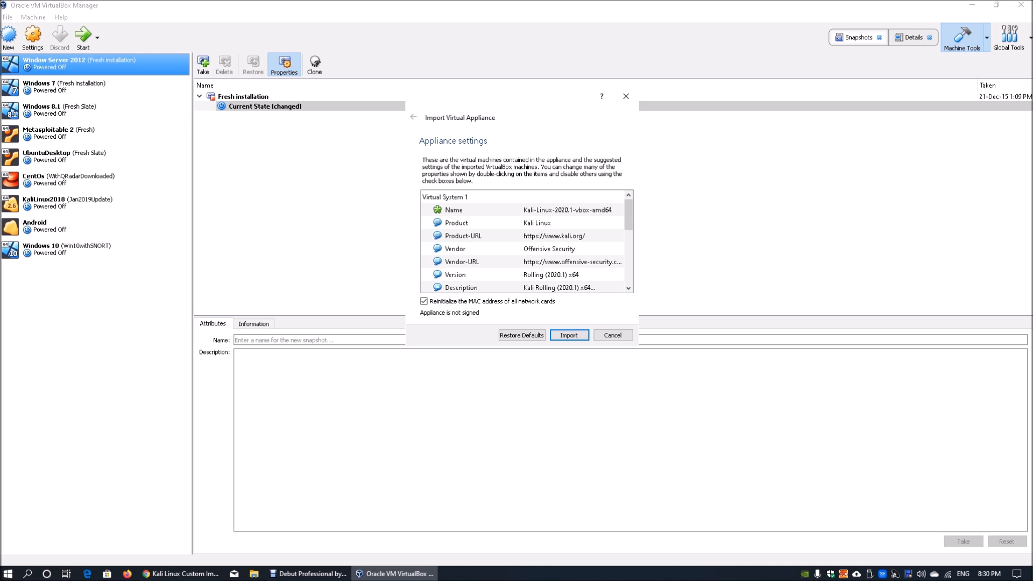
left_click(568, 335)
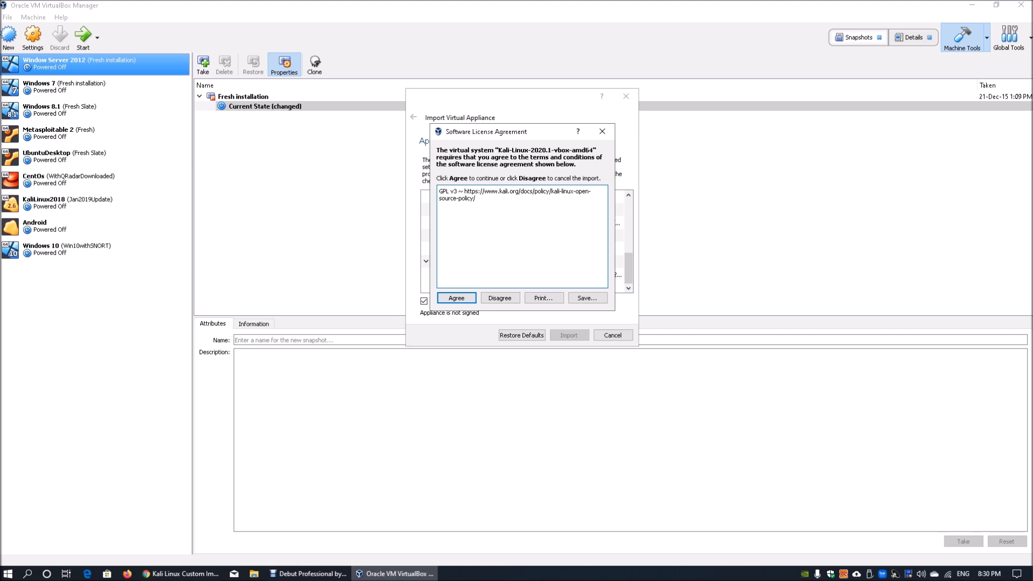
left_click(456, 298)
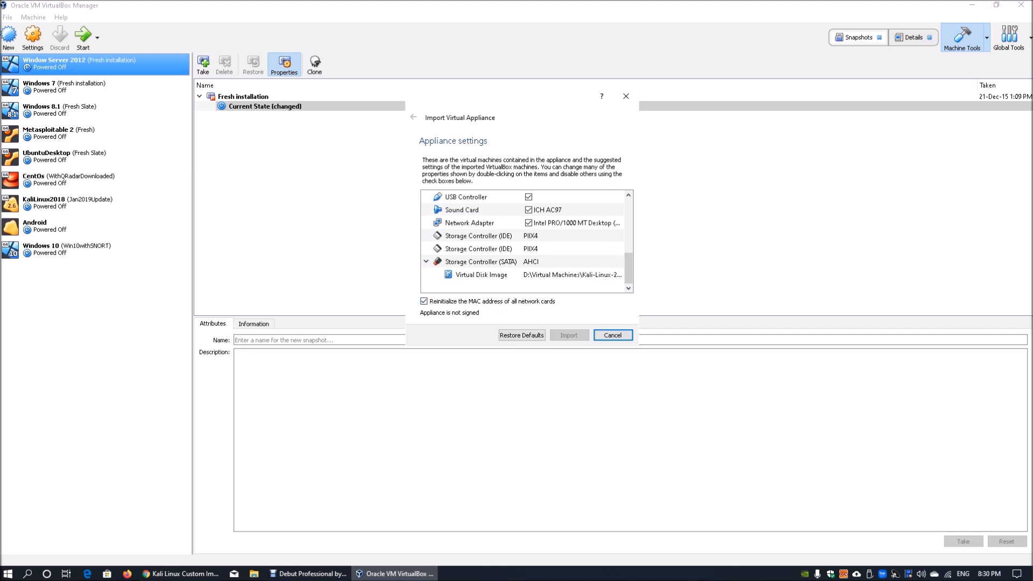
left_click(568, 334)
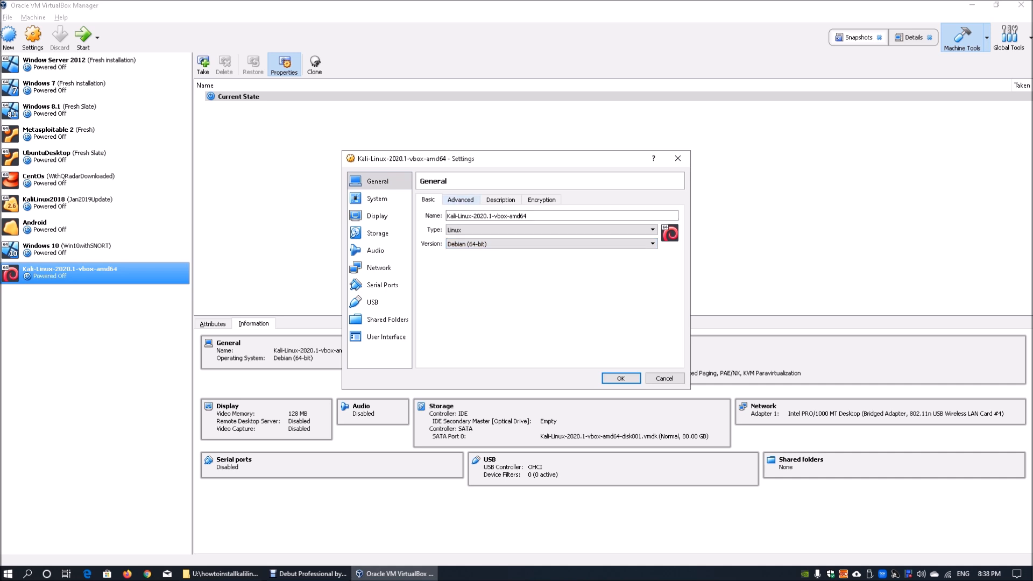
- Review the Kali VM's General tabs, the 2-CPU Processor setting, and the Display page
left_click(459, 199)
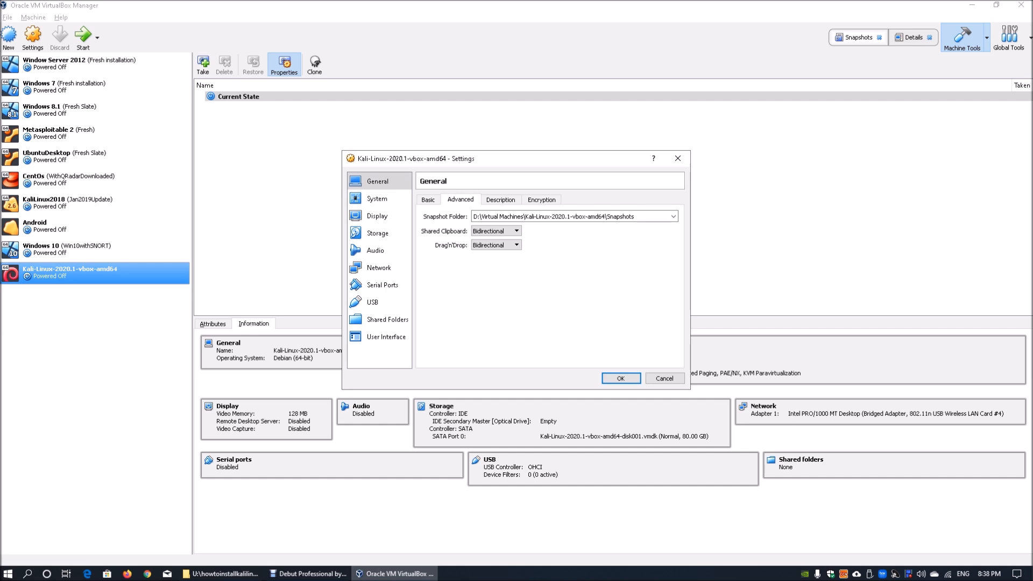
left_click(500, 199)
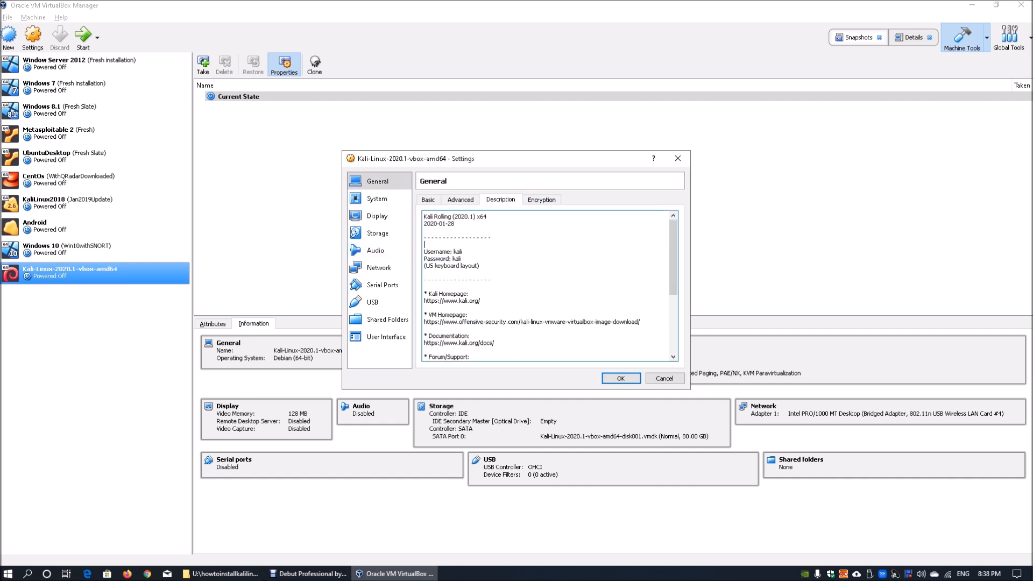
left_click(541, 199)
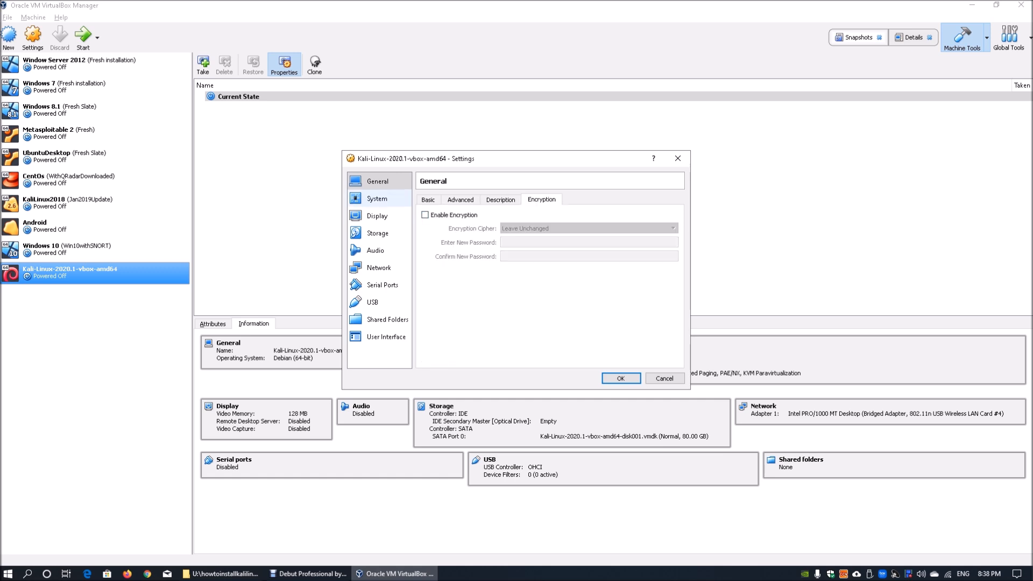
left_click(377, 199)
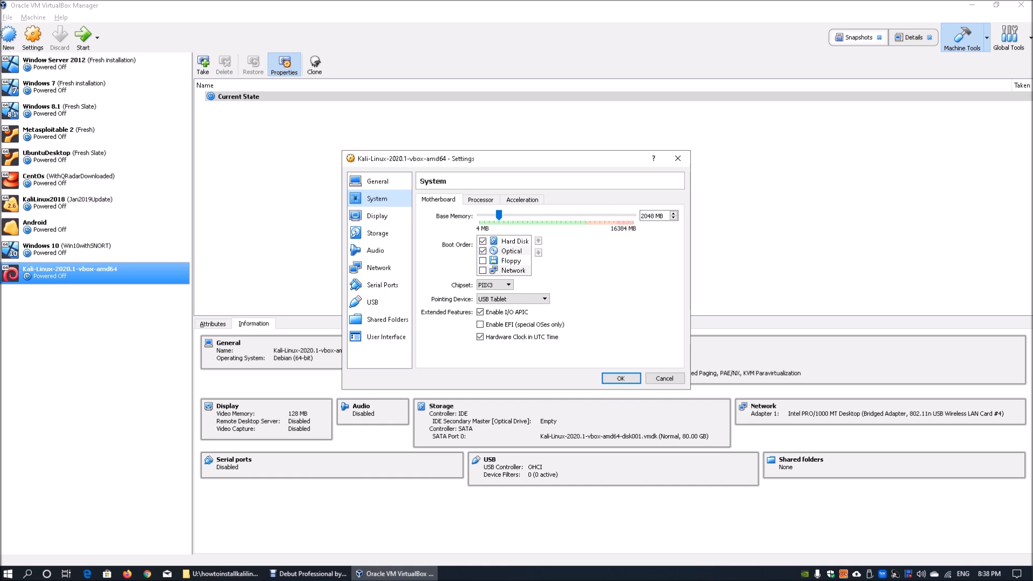
left_click(480, 199)
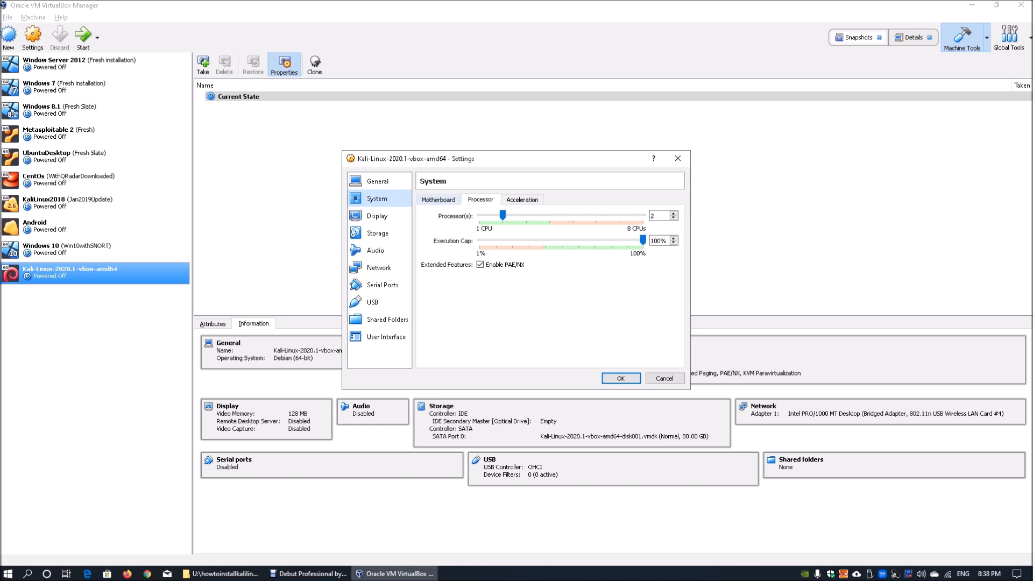
left_click(378, 215)
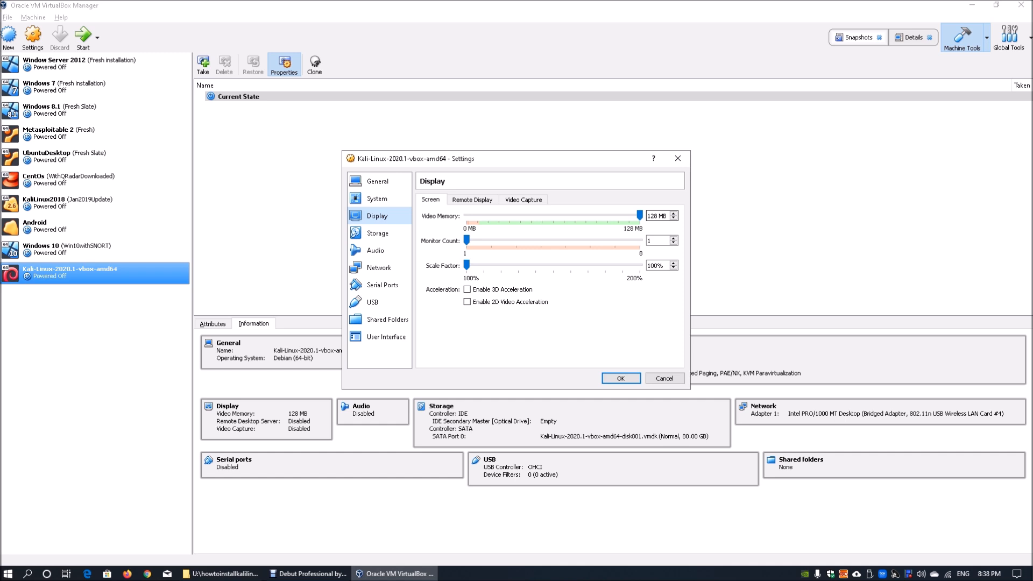
mouse_move(659, 240)
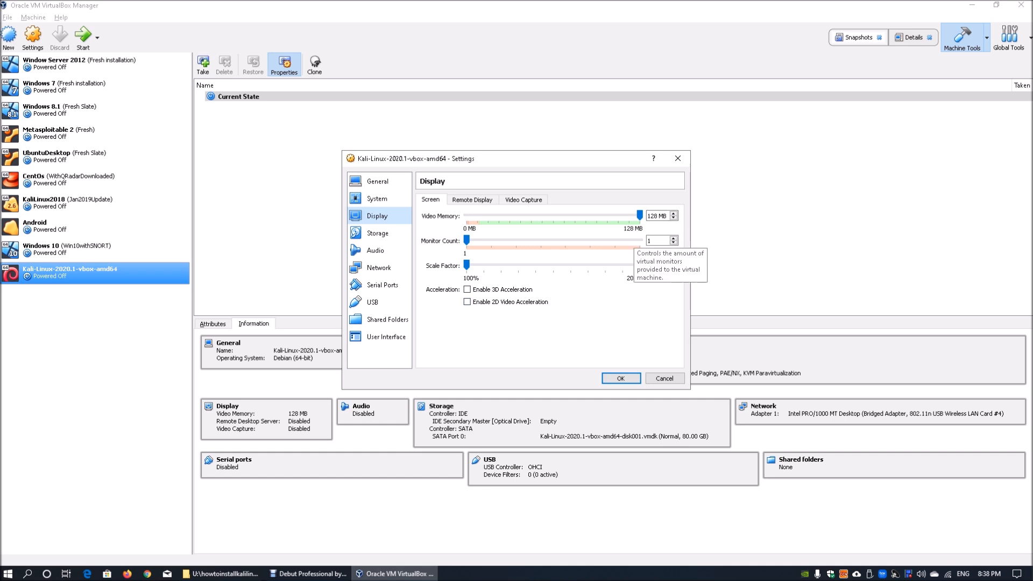
- Check Storage (80 GB SATA disk), Audio, Network, Serial Ports and USB, then accept with OK
left_click(377, 232)
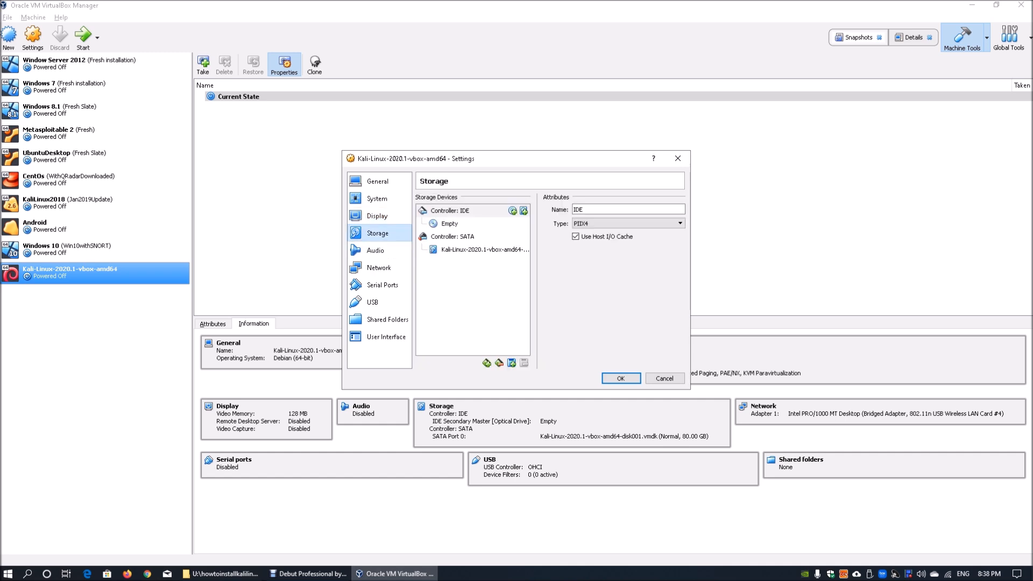
left_click(479, 248)
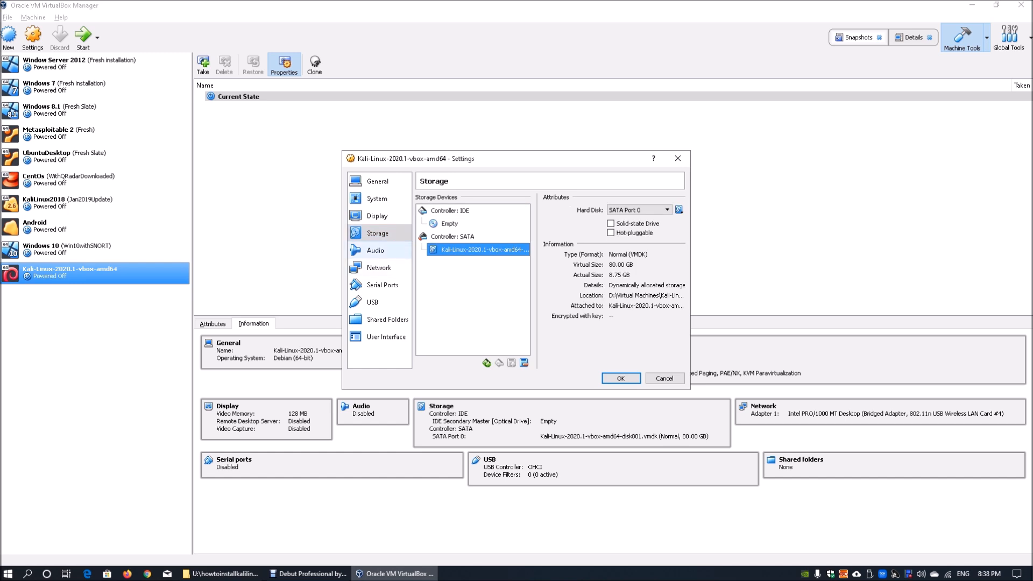
left_click(376, 249)
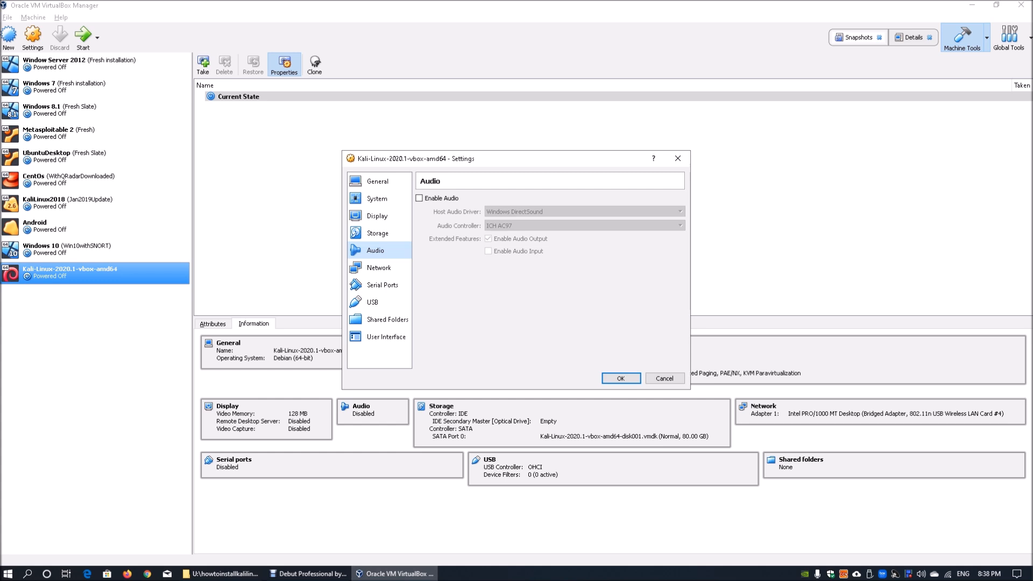
left_click(378, 267)
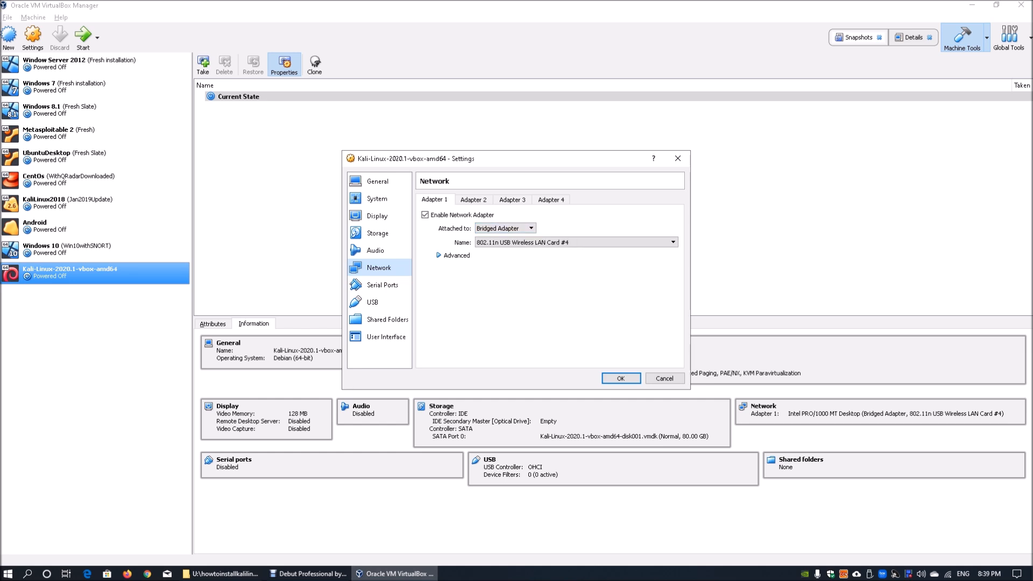
left_click(381, 284)
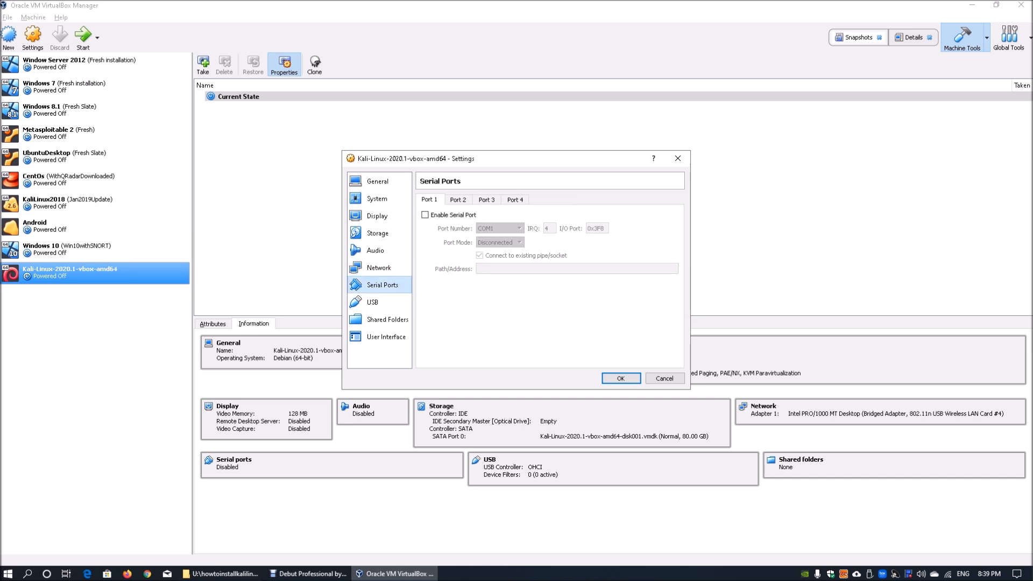
left_click(372, 302)
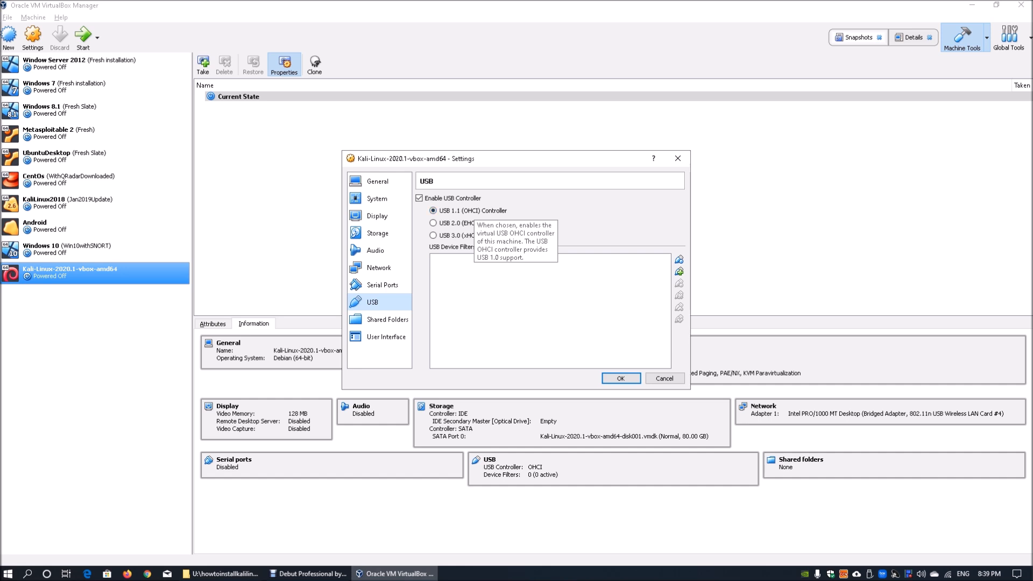
mouse_move(455, 223)
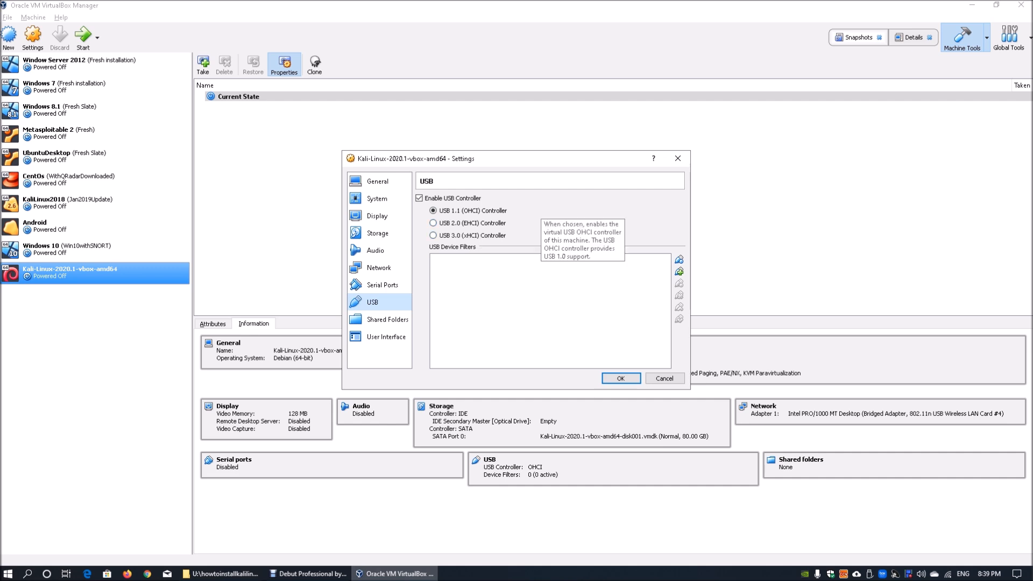
mouse_move(387, 319)
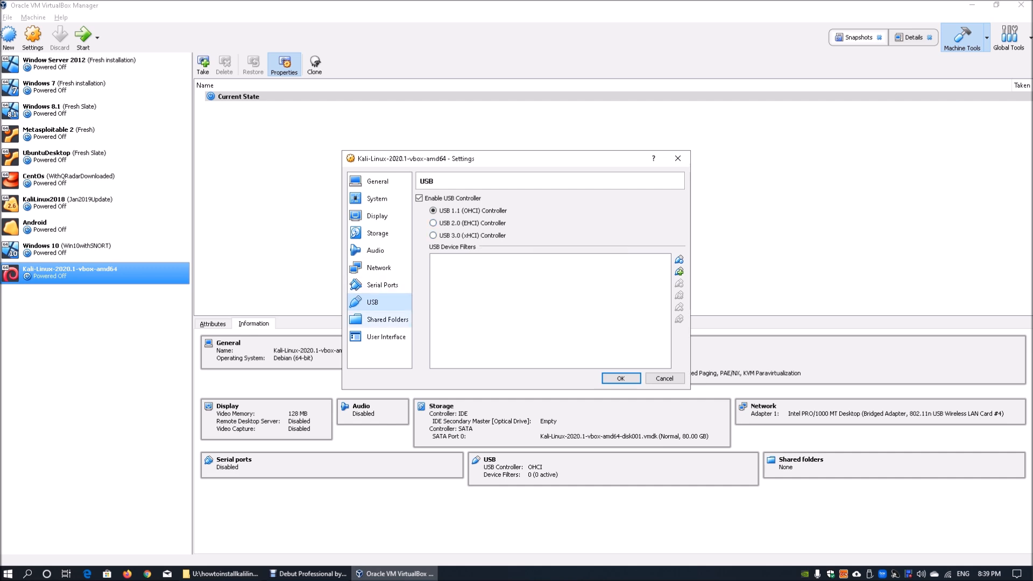
left_click(388, 337)
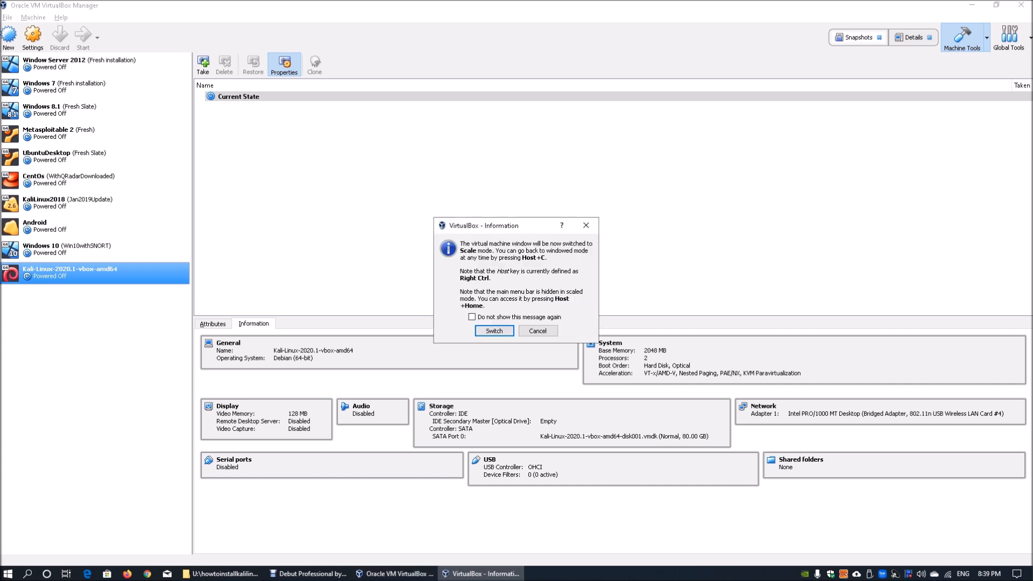
- Confirm switching the running Kali VM window to scaled mode
left_click(493, 331)
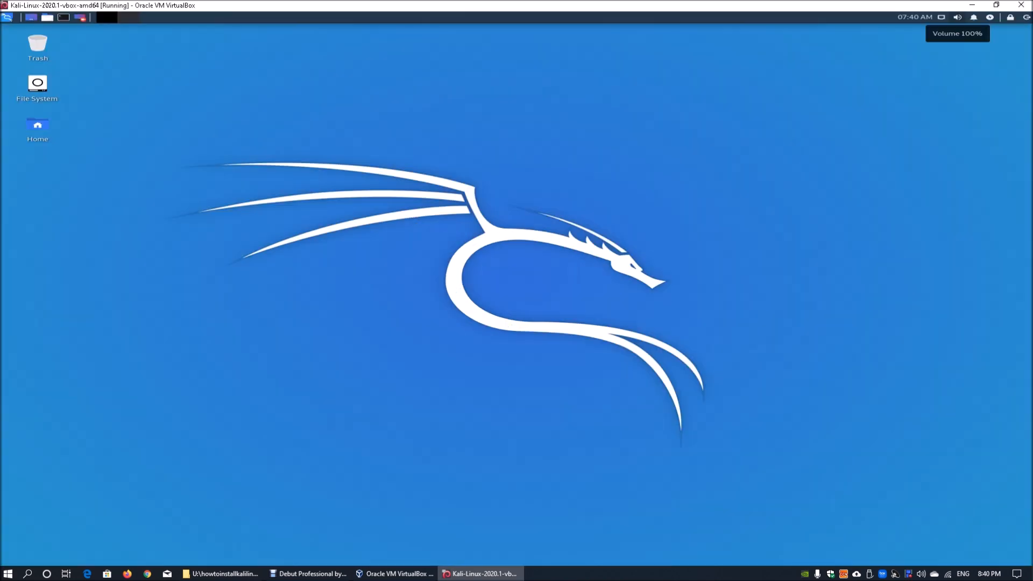
- Open the dragon applications menu on the Kali desktop's top panel
right_click(487, 164)
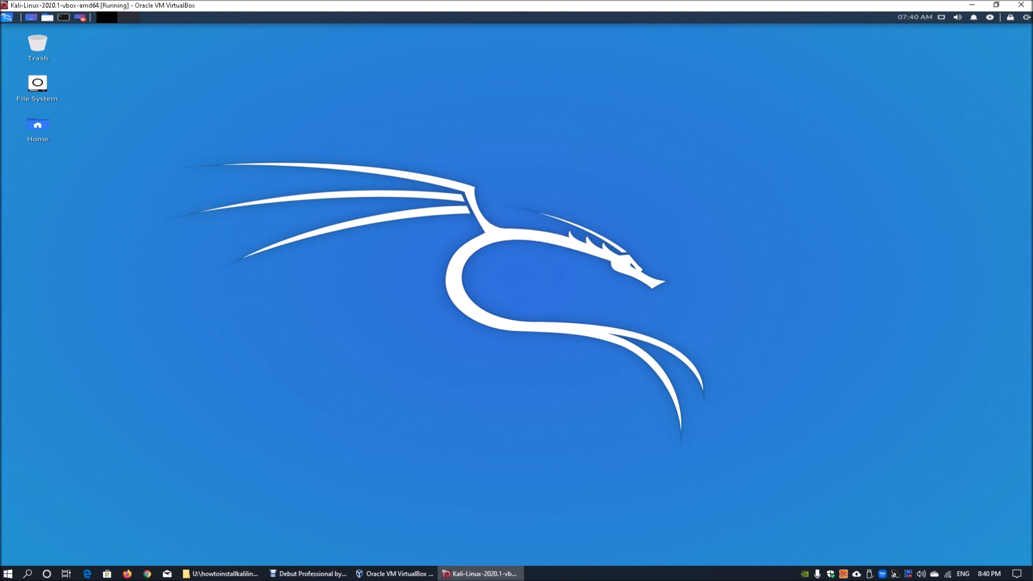
left_click(7, 18)
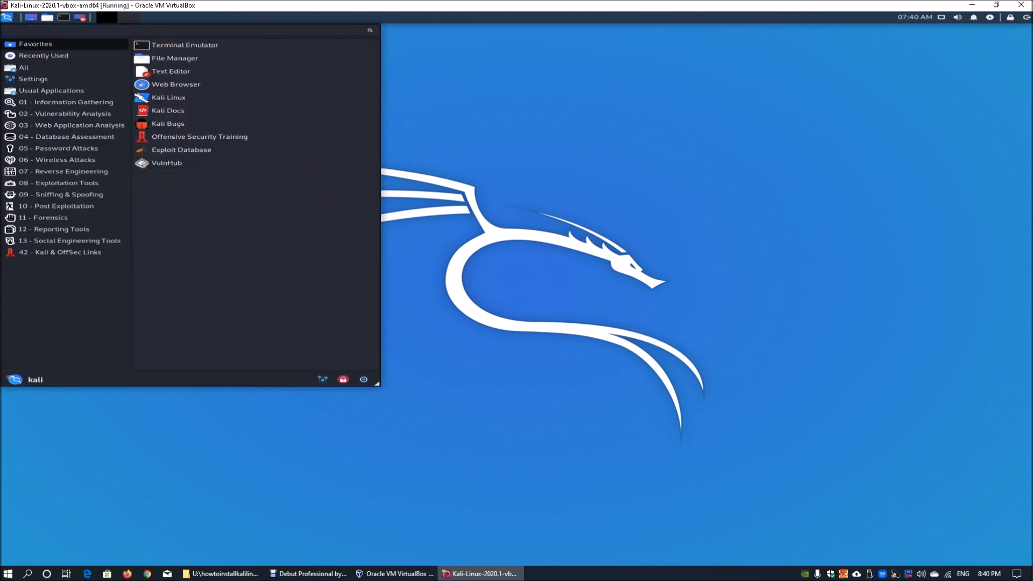
- Browse the Vulnerability Analysis, Web Application Analysis, Password Attacks, Reverse Engineering and Sniffing & Spoofing categories
left_click(68, 102)
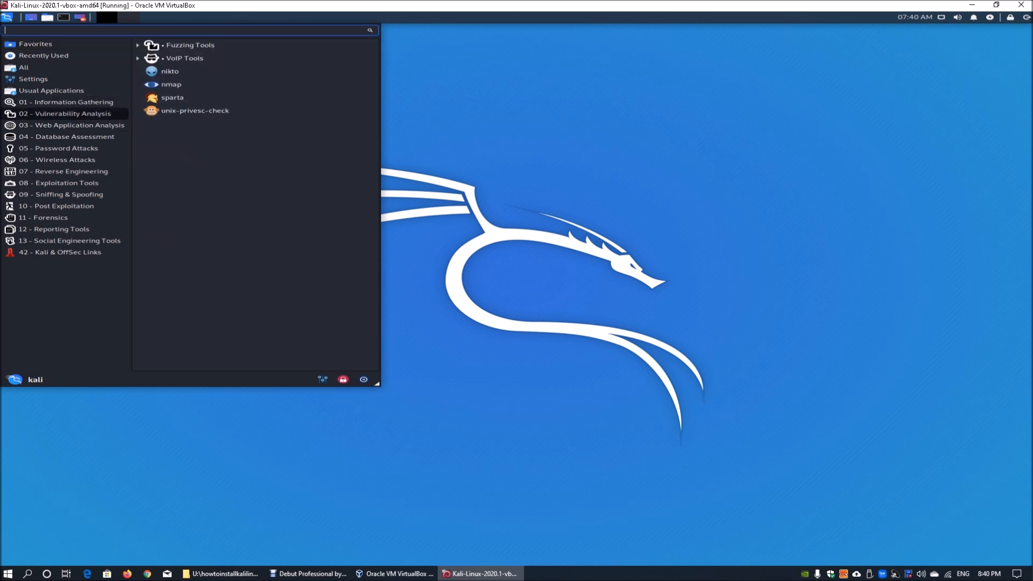
left_click(72, 126)
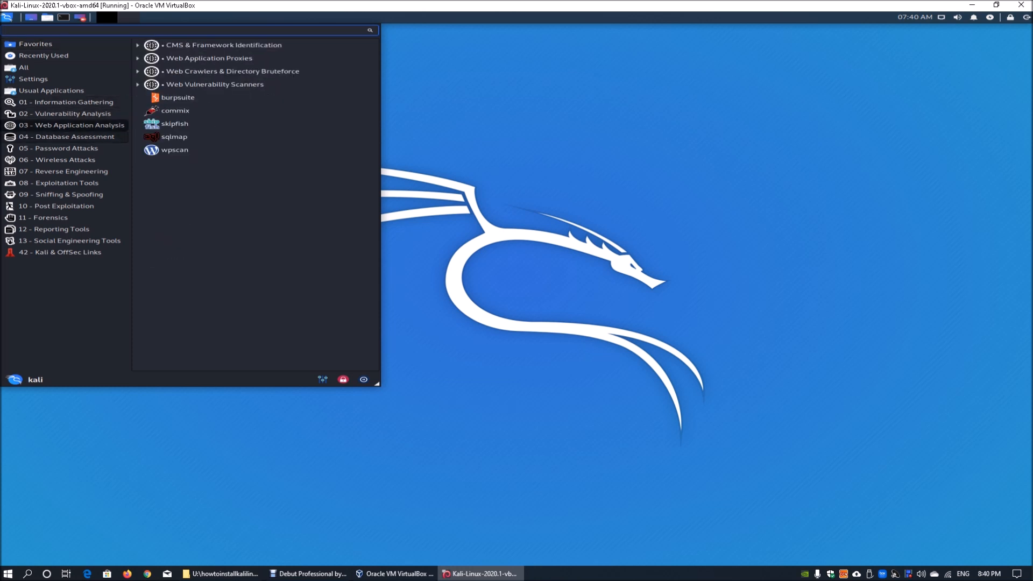
left_click(65, 148)
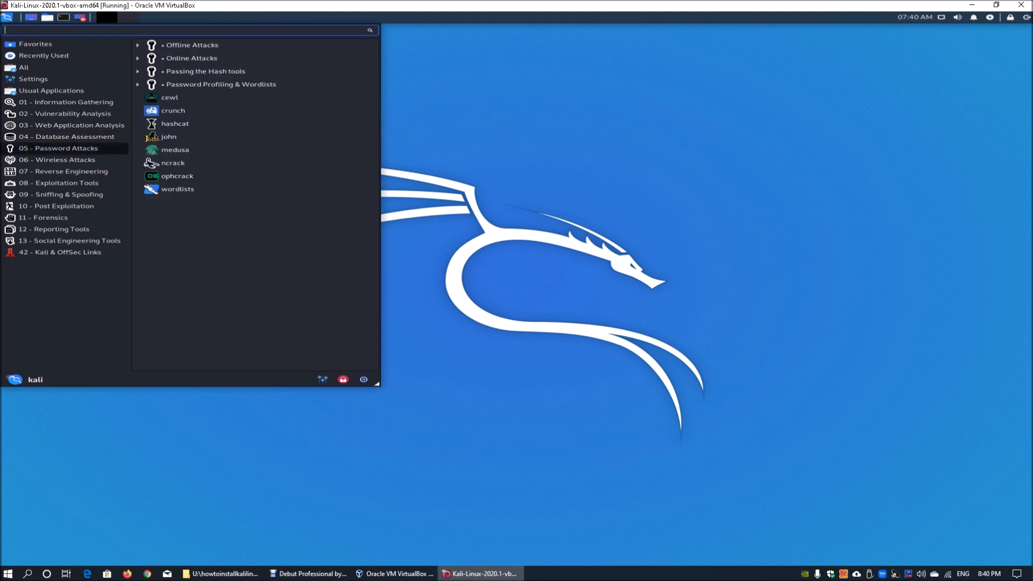
left_click(66, 136)
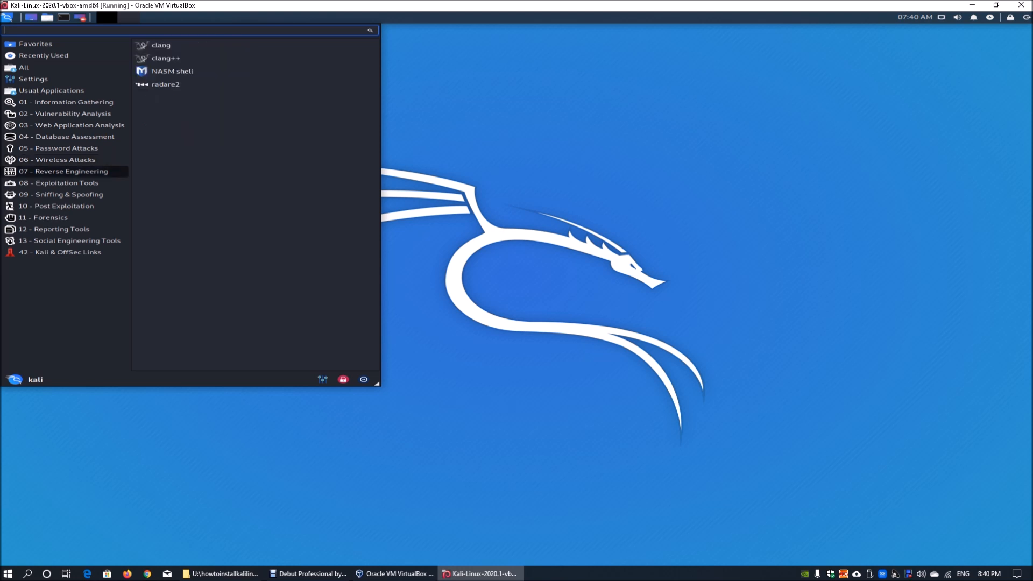
left_click(62, 194)
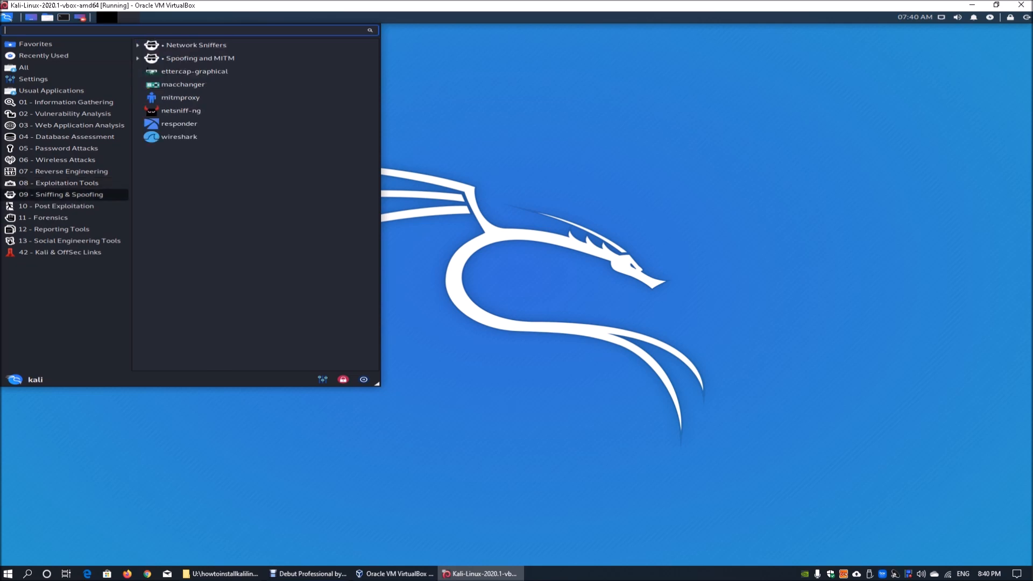